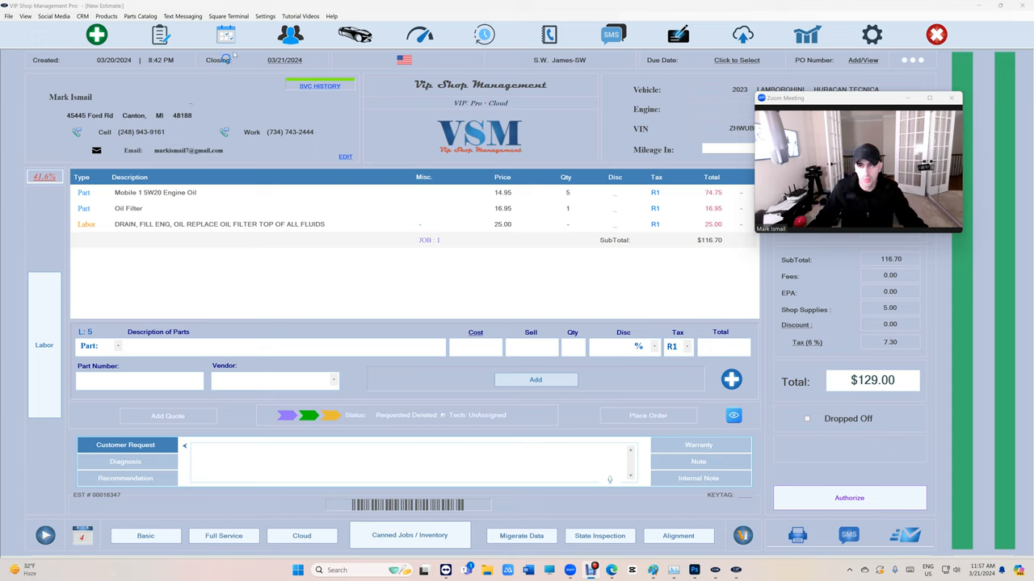
Restore the Estimate email template's default subject and message, then close the template editor.
{"action": "left_click", "coordinate": [264, 15]}
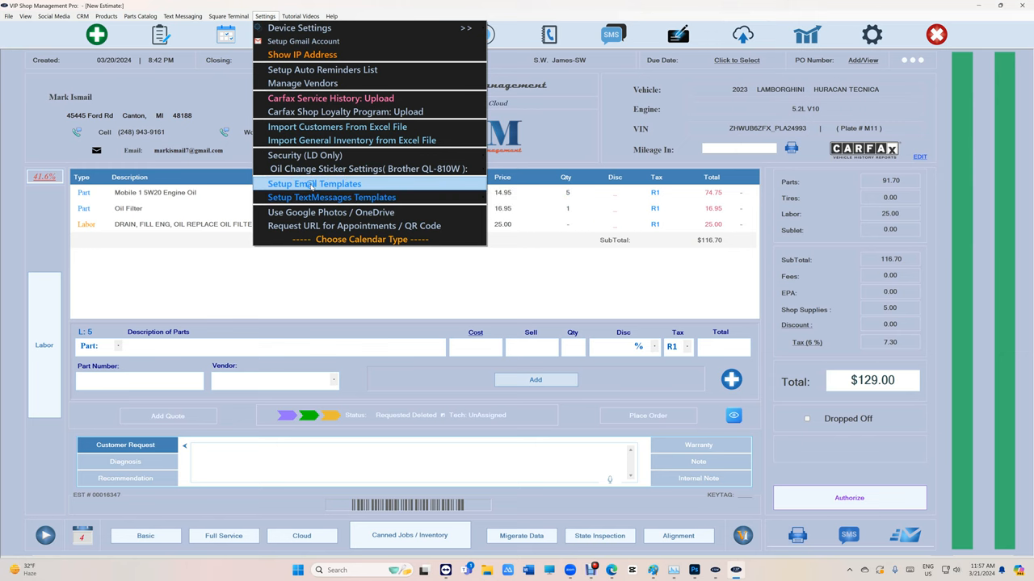
{"action": "left_click", "coordinate": [314, 183]}
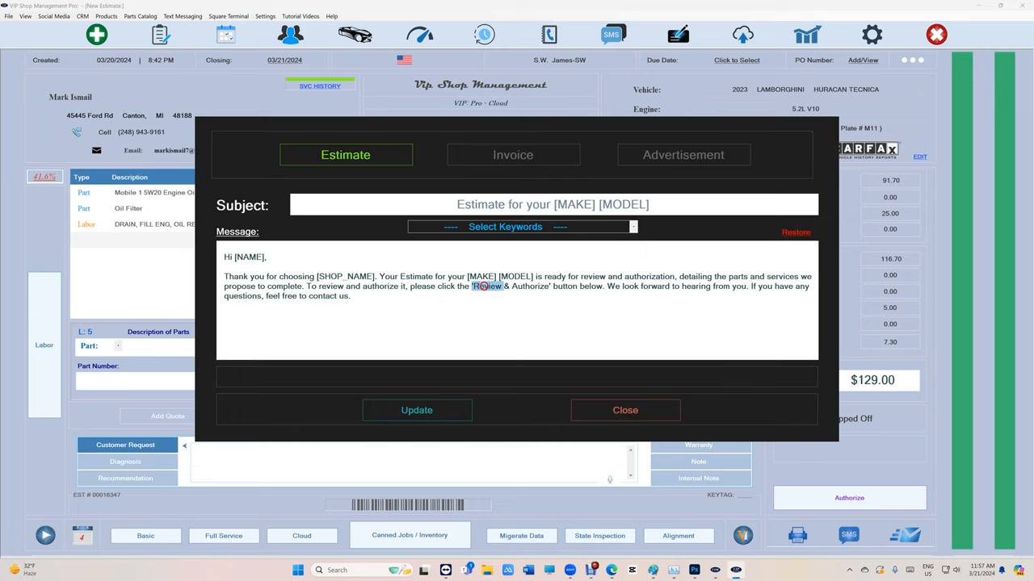
{"action": "mouse_move", "coordinate": [539, 290]}
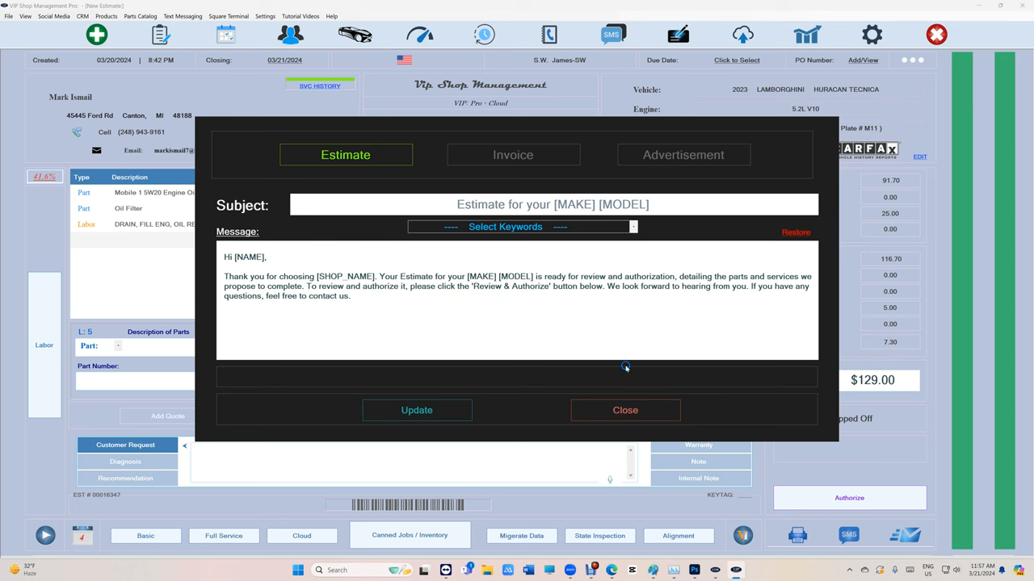
{"action": "left_click", "coordinate": [264, 16]}
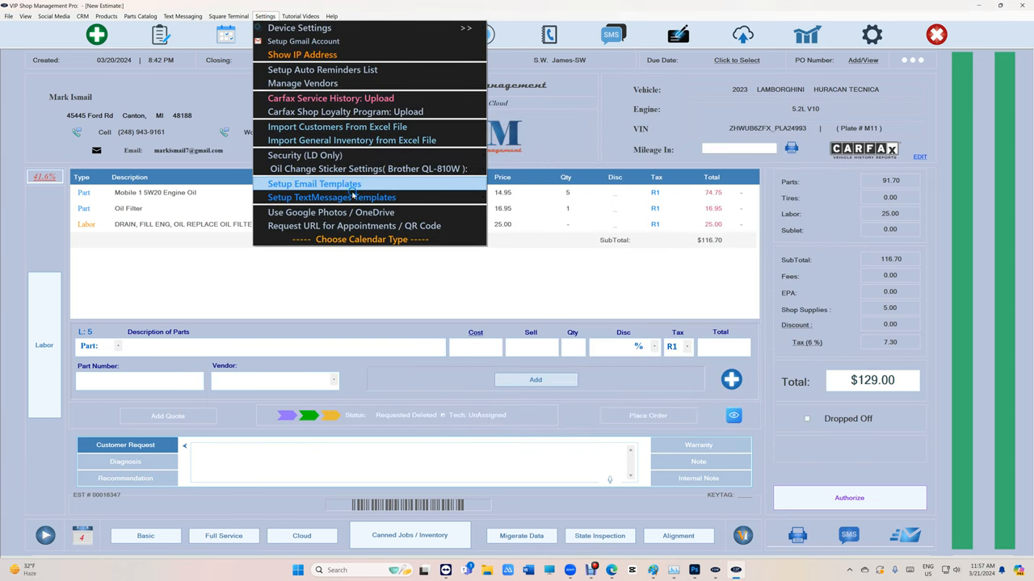
{"action": "mouse_move", "coordinate": [352, 193]}
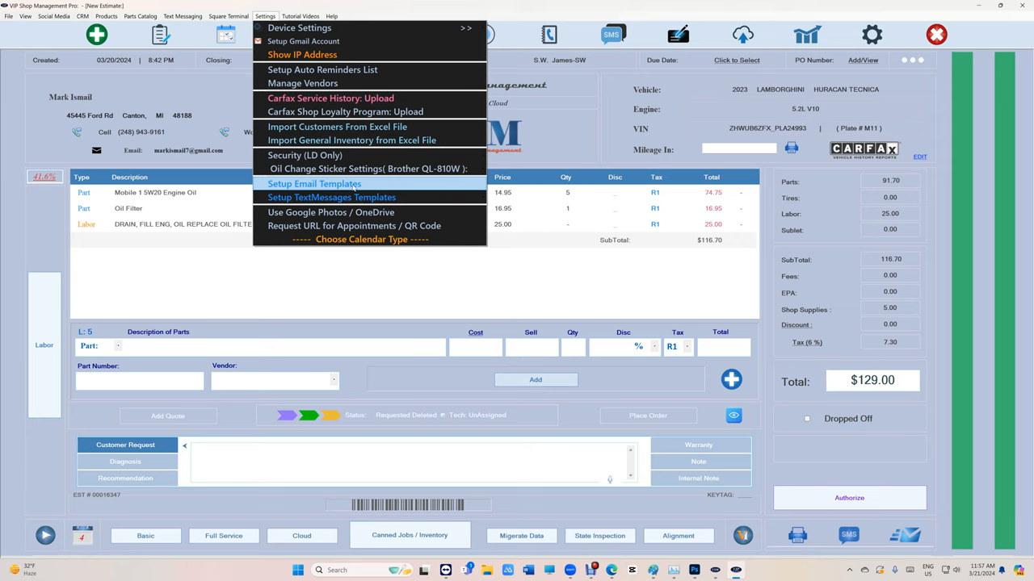
{"action": "mouse_move", "coordinate": [331, 197]}
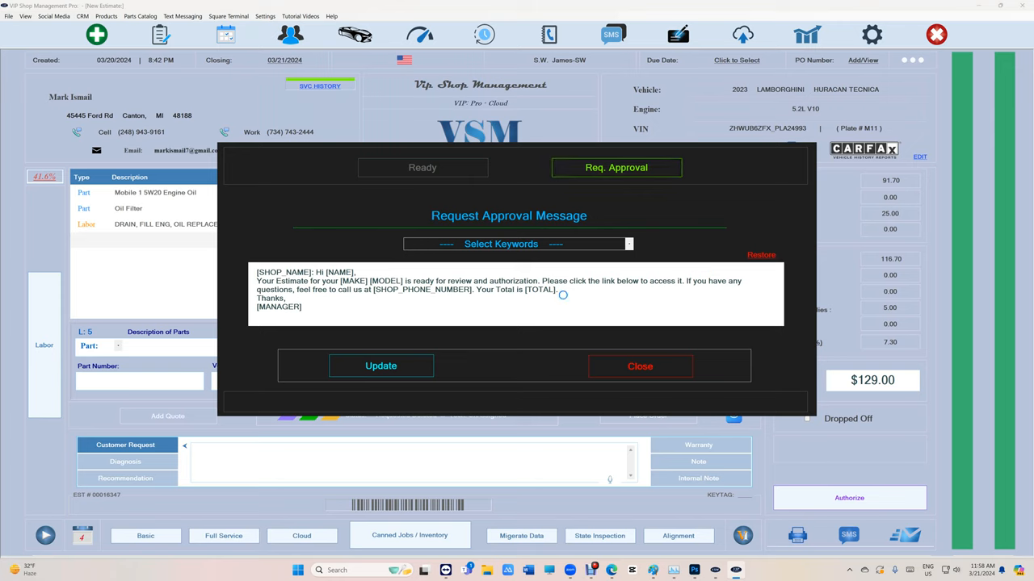
Close the restored Req. Approval text message template editor.
{"action": "left_click", "coordinate": [640, 366]}
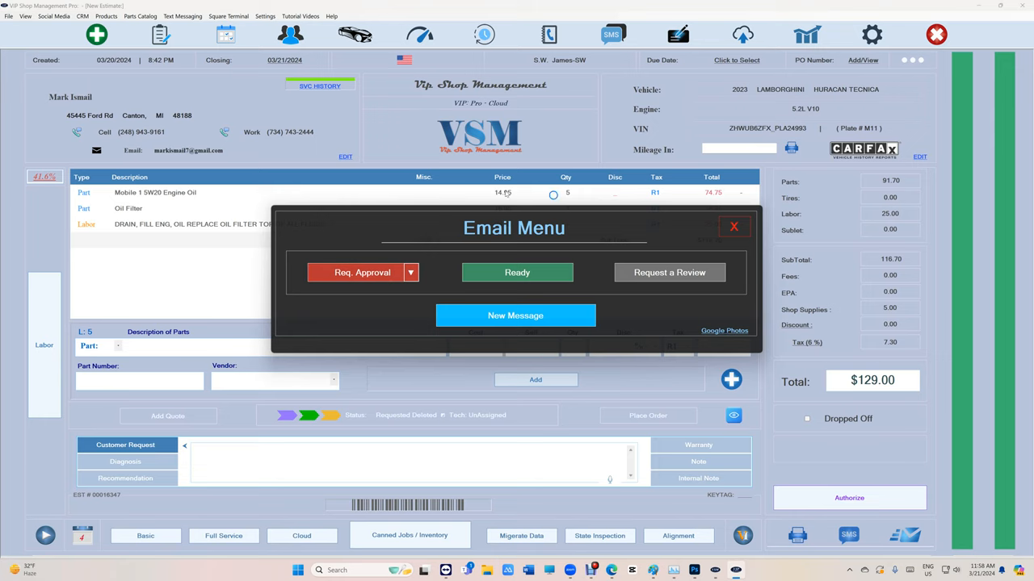
Send a Req. Approval email with the estimate and car photo embedded.
{"action": "left_click", "coordinate": [517, 272]}
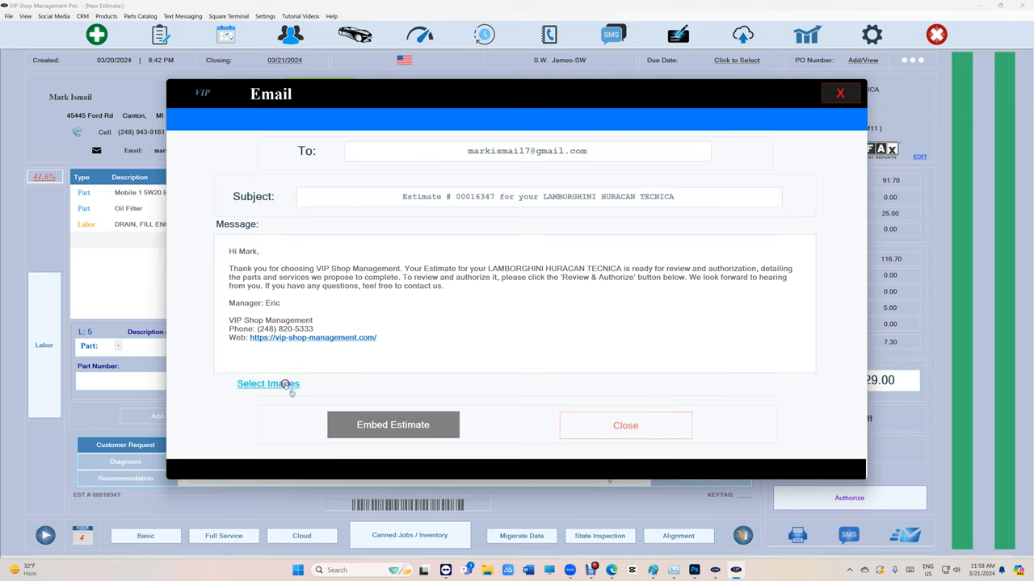
{"action": "left_click", "coordinate": [267, 383]}
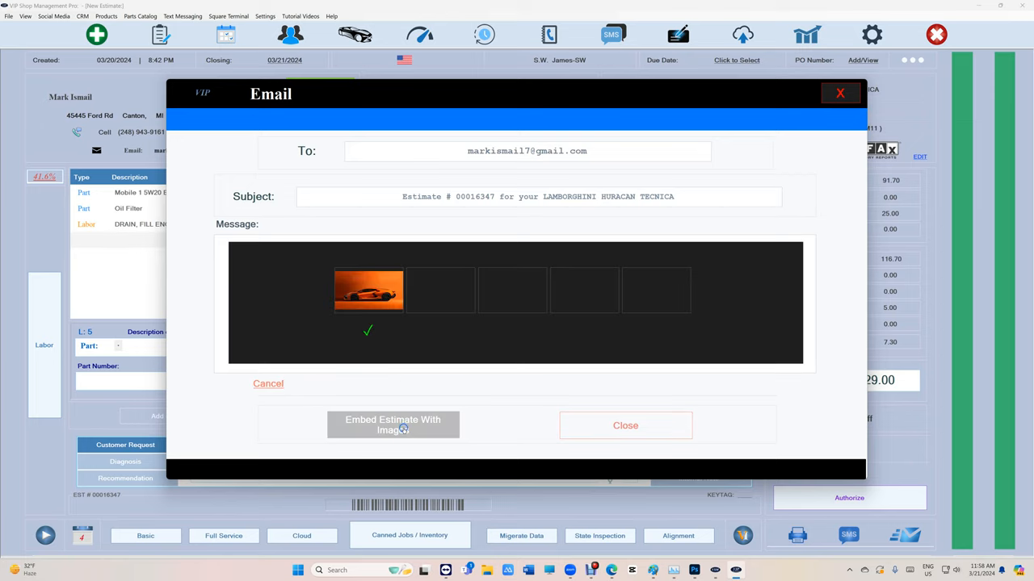
{"action": "left_click", "coordinate": [392, 424]}
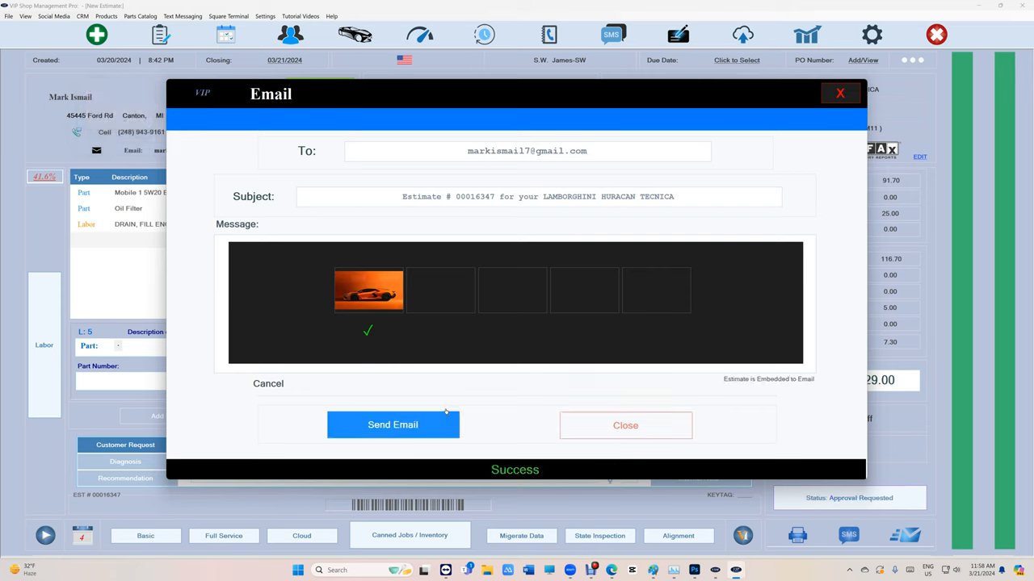
{"action": "left_click", "coordinate": [393, 425]}
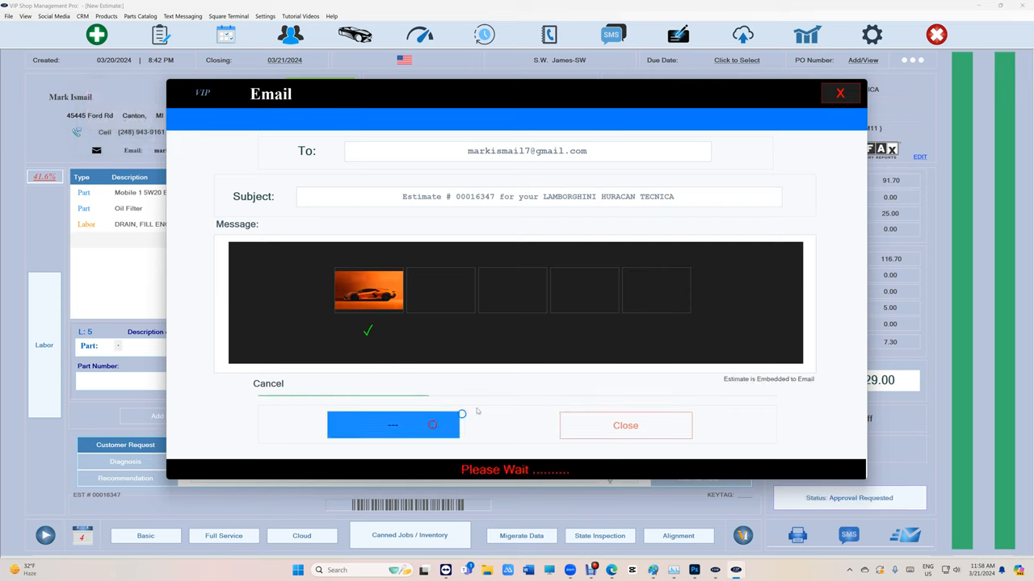
{"action": "left_click", "coordinate": [625, 425]}
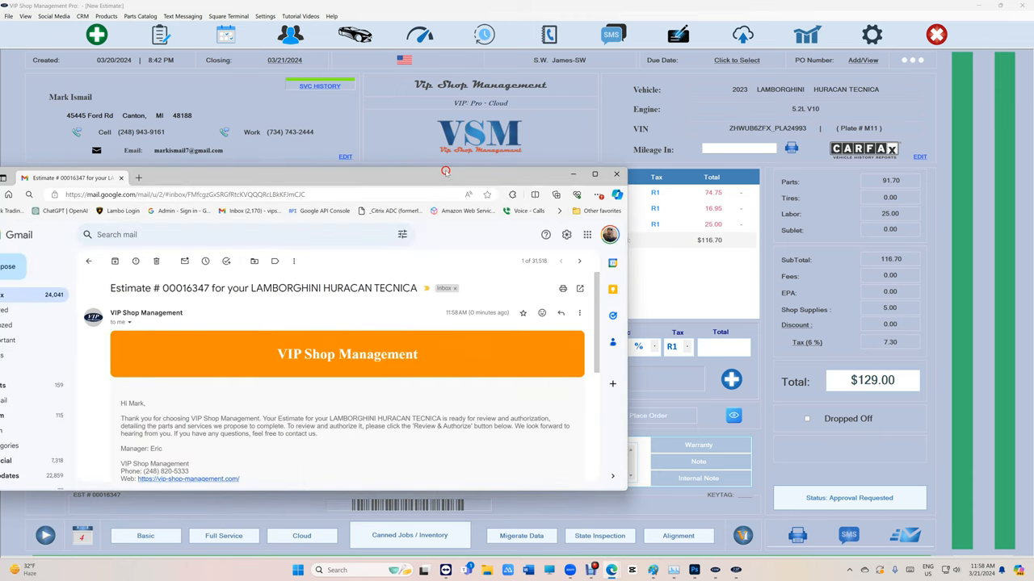
Maximize the $129.00 estimate email and follow its Review & Authorize link.
{"action": "left_click", "coordinate": [595, 175]}
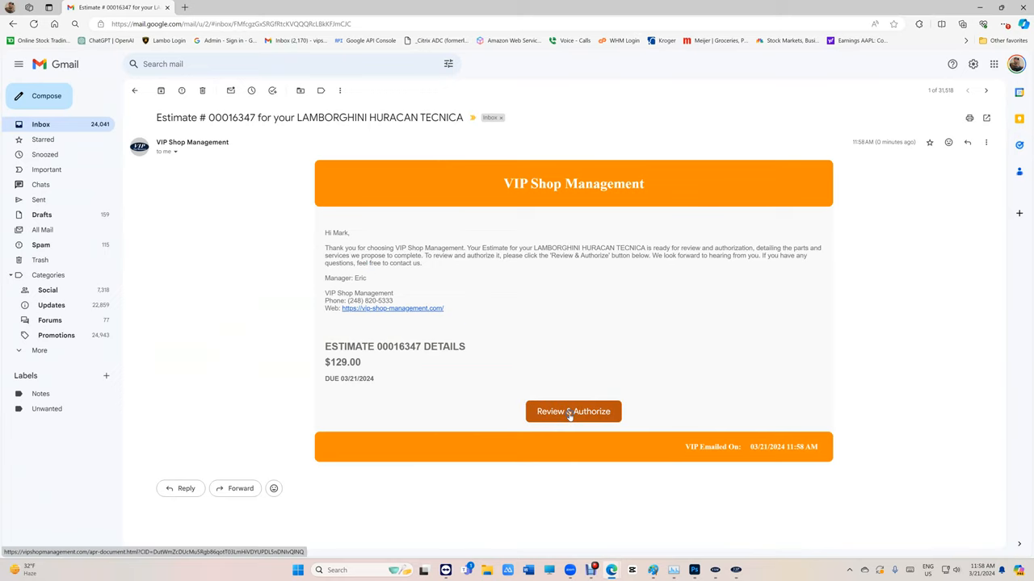
{"action": "left_click", "coordinate": [574, 412]}
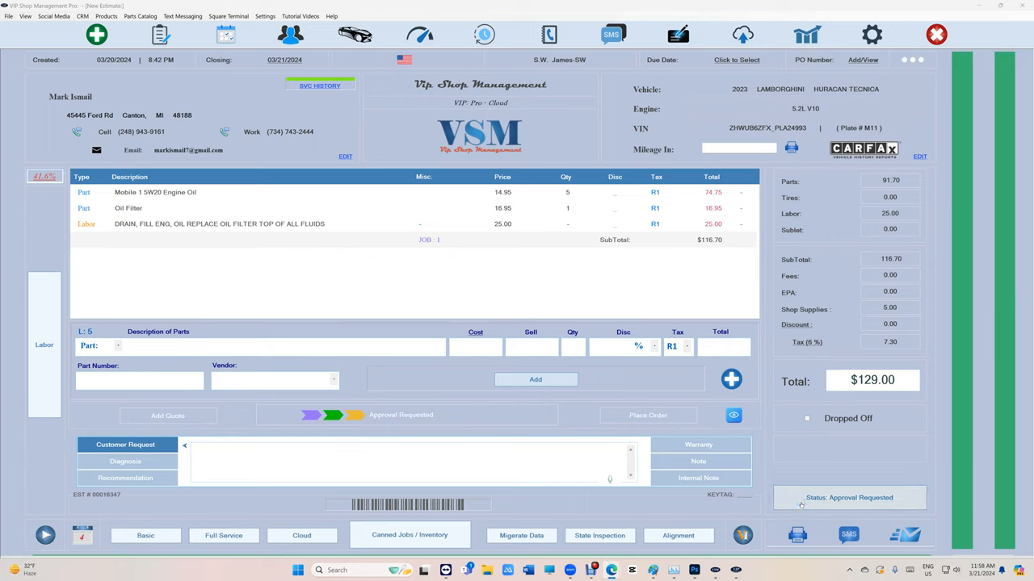
Delete the pending approval request and email the estimate as an attached PDF.
{"action": "left_click", "coordinate": [848, 498]}
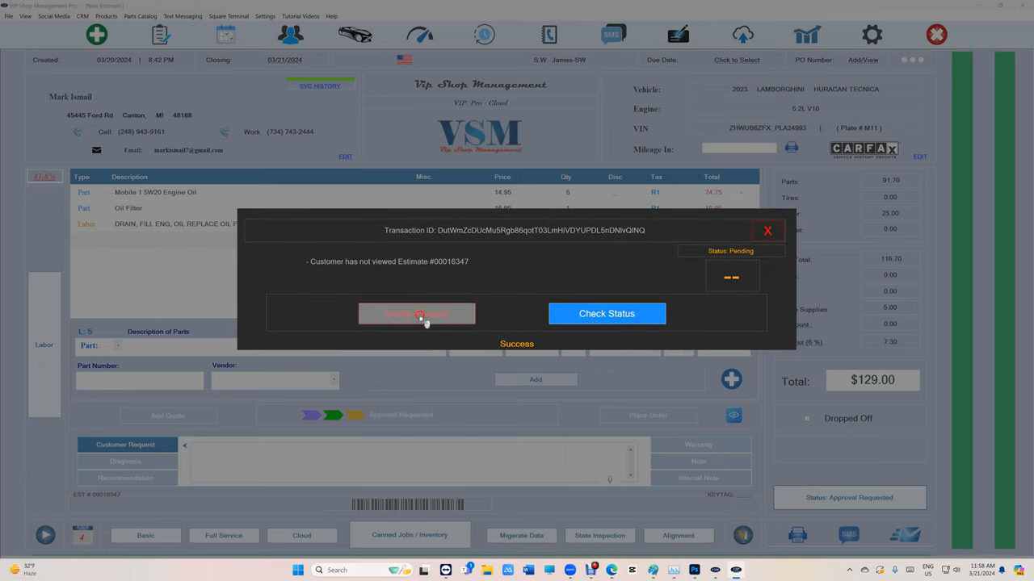
{"action": "left_click", "coordinate": [417, 313]}
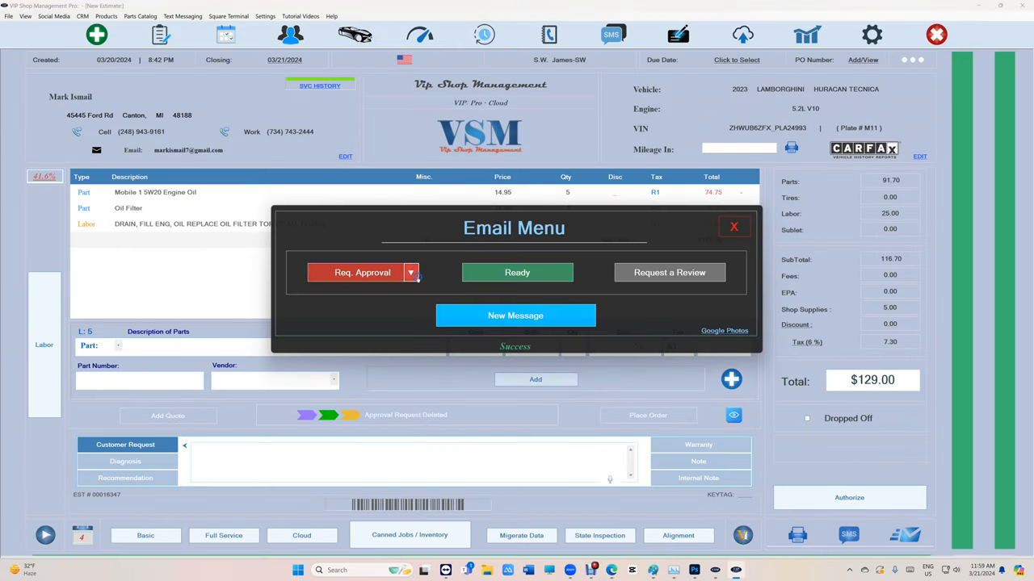
{"action": "left_click", "coordinate": [411, 272]}
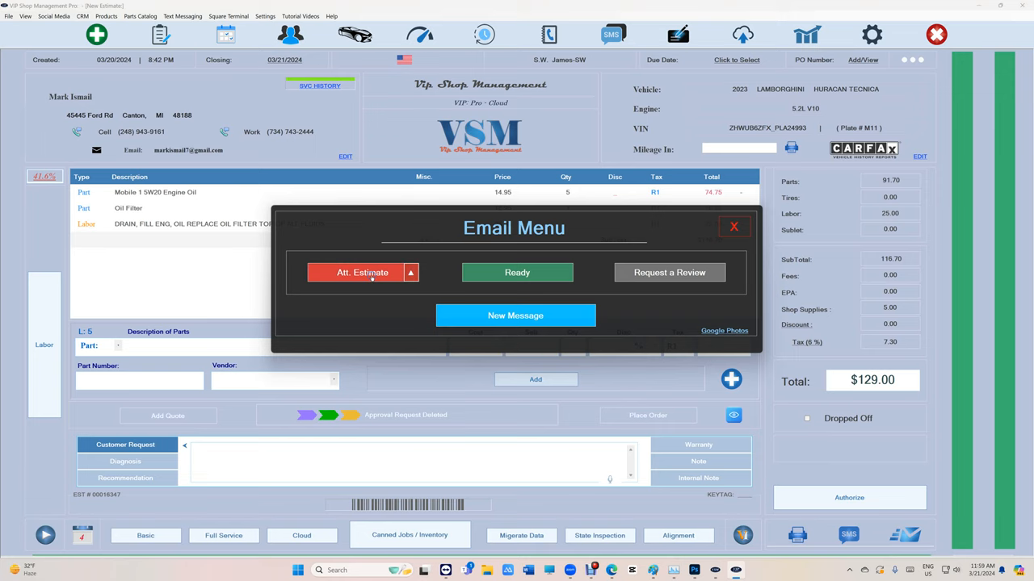
{"action": "left_click", "coordinate": [362, 272]}
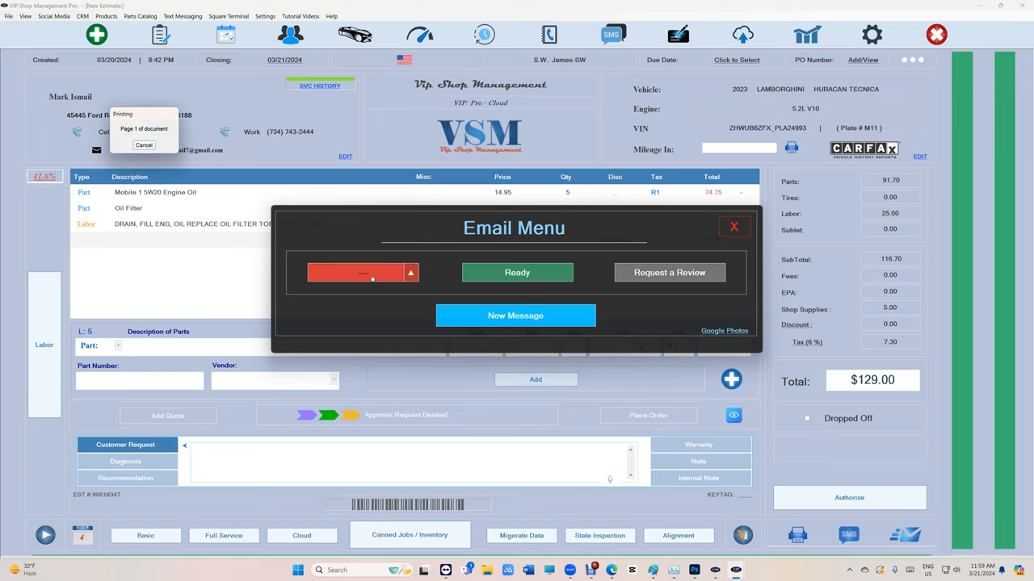
{"action": "left_click", "coordinate": [516, 272]}
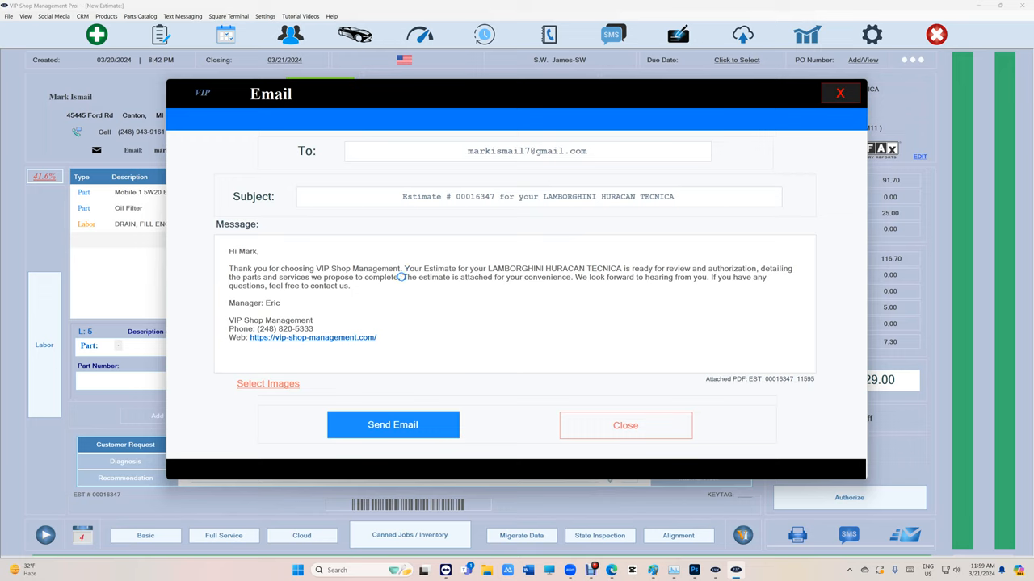
{"action": "double_click", "coordinate": [485, 277]}
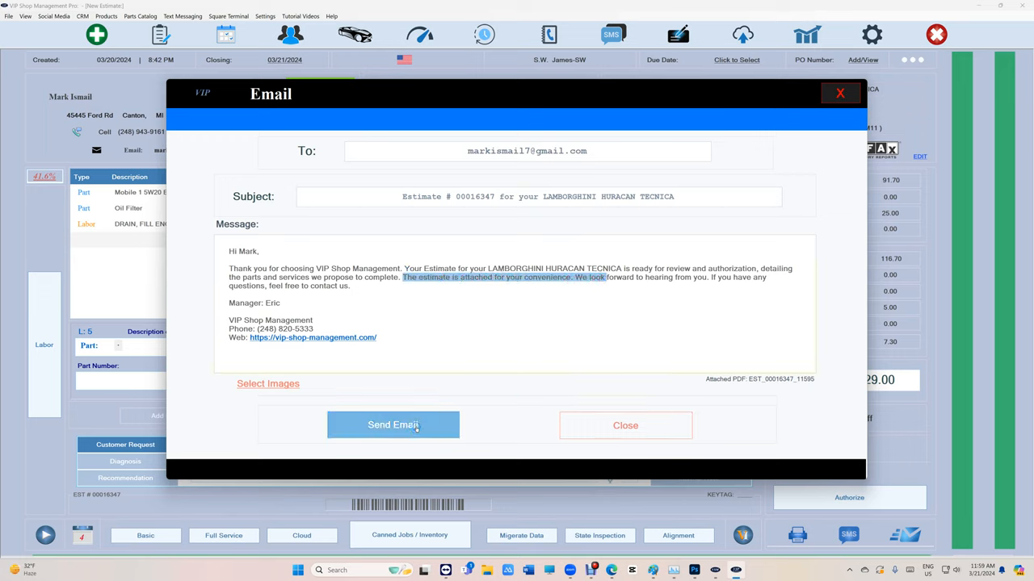
{"action": "left_click", "coordinate": [394, 425]}
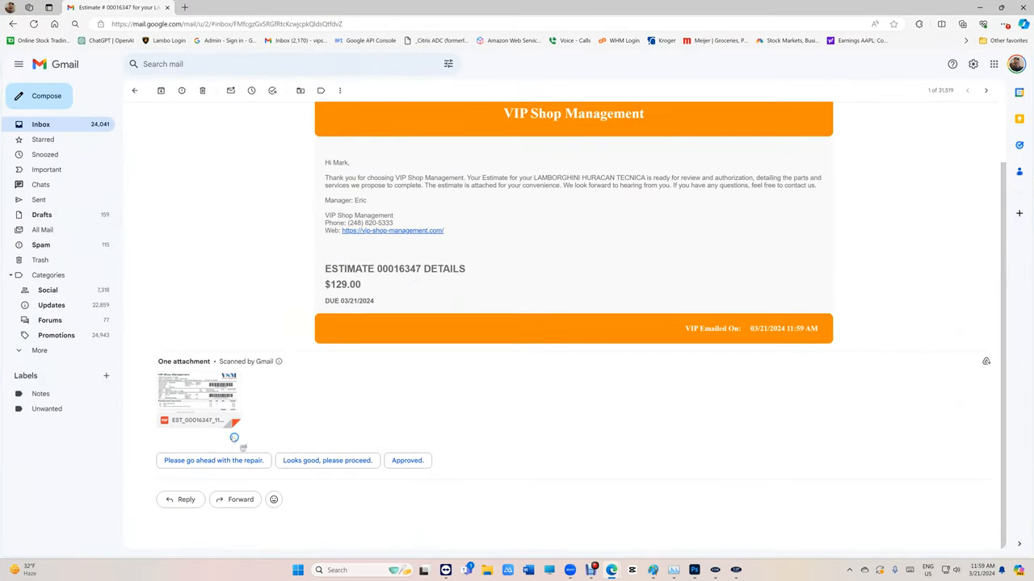
Check the delivered PDF estimate email, then bring up the estimate's text message menu.
{"action": "left_click", "coordinate": [197, 396]}
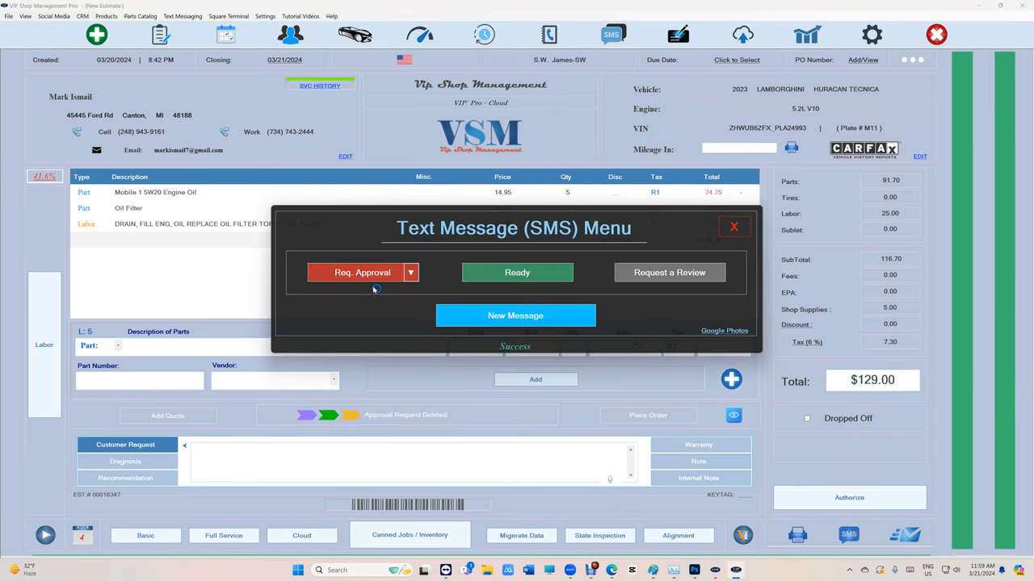
Text a Req. Approval request for the estimate, then delete the still-pending request.
{"action": "left_click", "coordinate": [357, 272]}
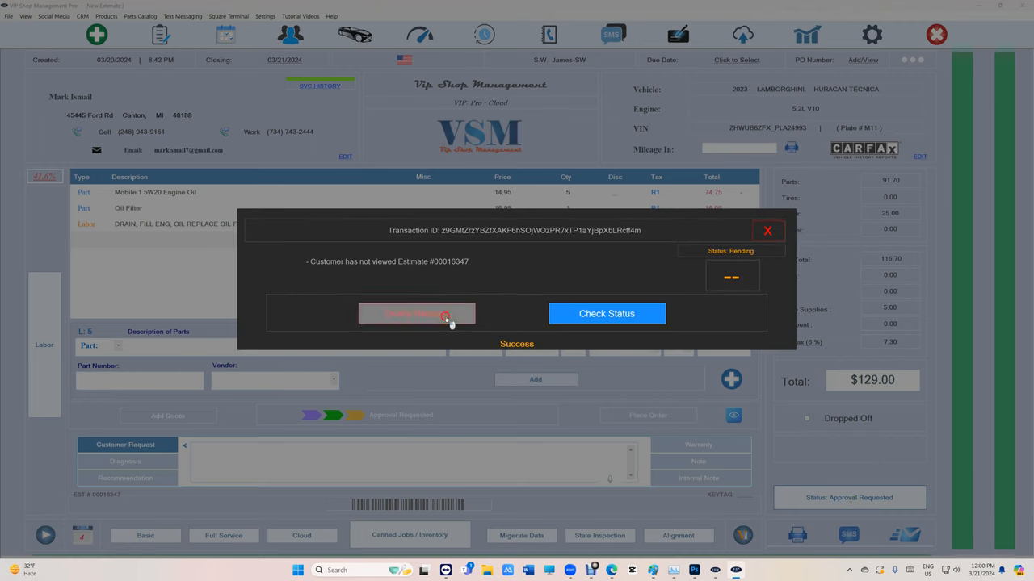
{"action": "left_click", "coordinate": [416, 313]}
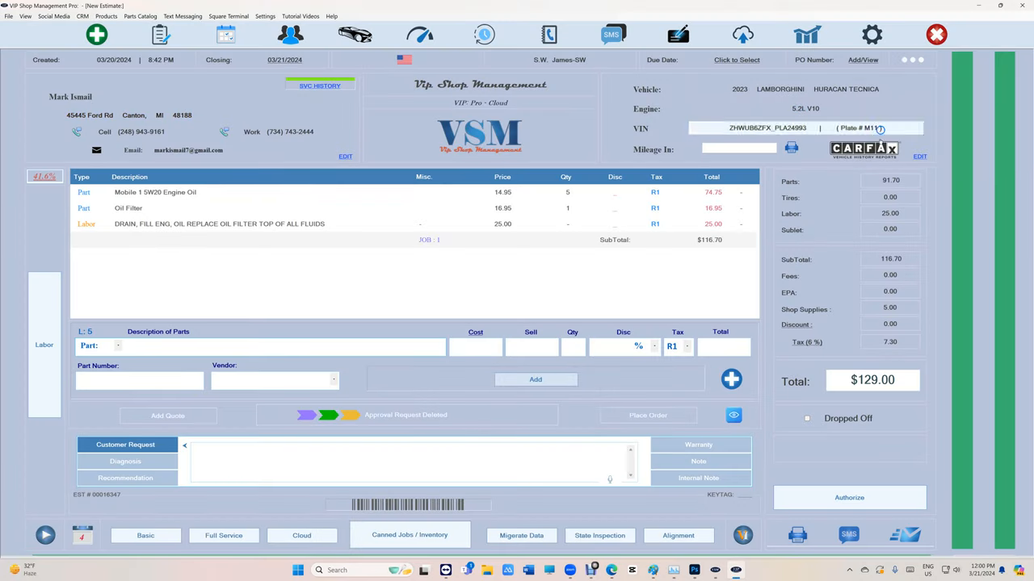
Reset the dropdown to Req. Approval, preview the Ready-for-pickup and new message drafts, then close both.
{"action": "left_click", "coordinate": [848, 535]}
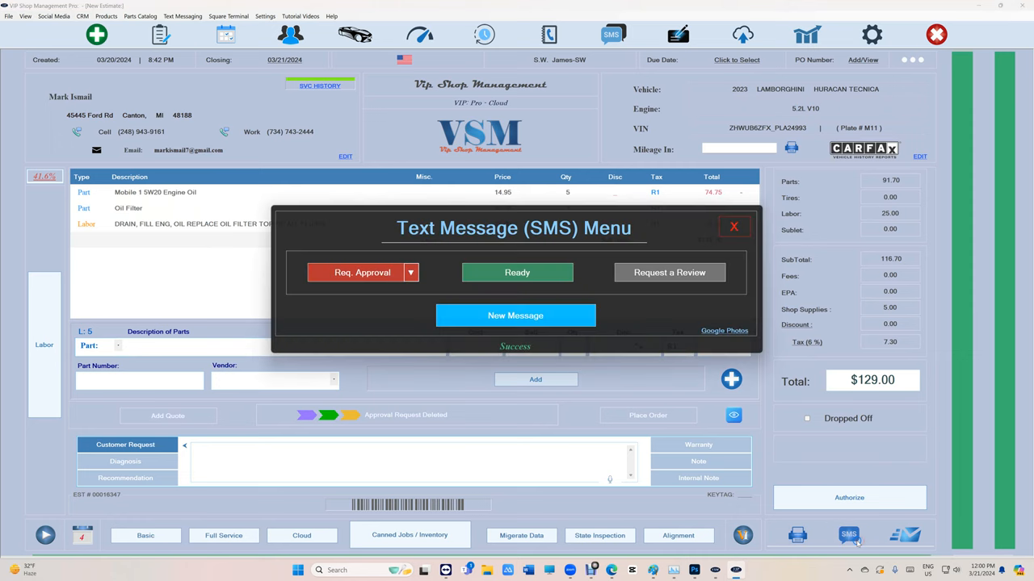
{"action": "left_click", "coordinate": [517, 272]}
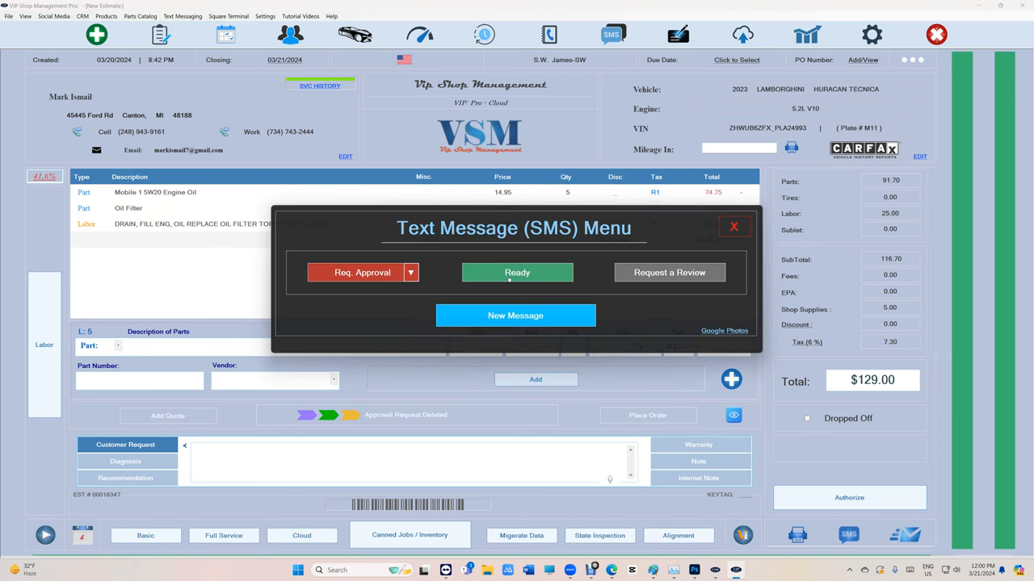
{"action": "left_click", "coordinate": [517, 272]}
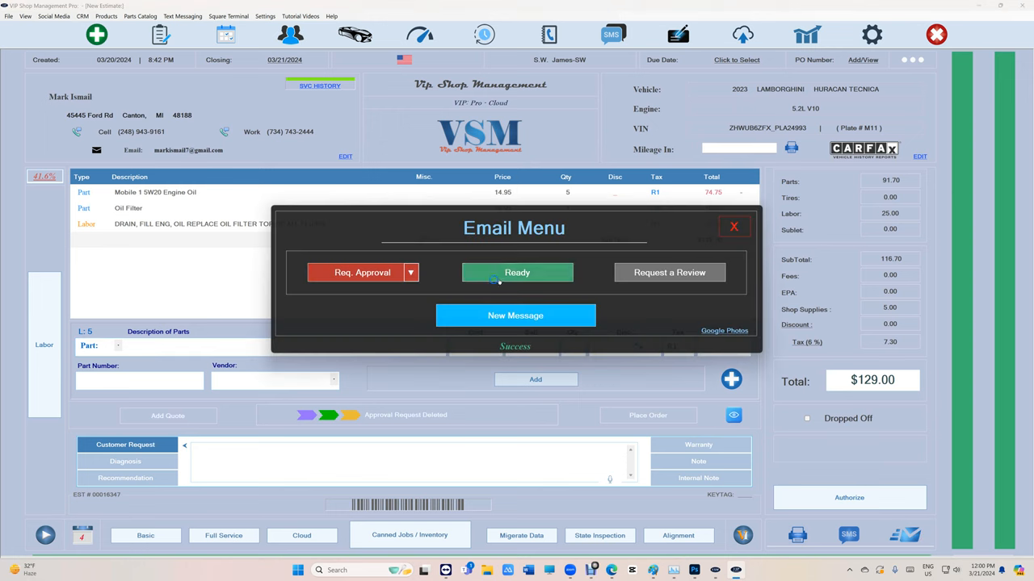
{"action": "left_click", "coordinate": [517, 272]}
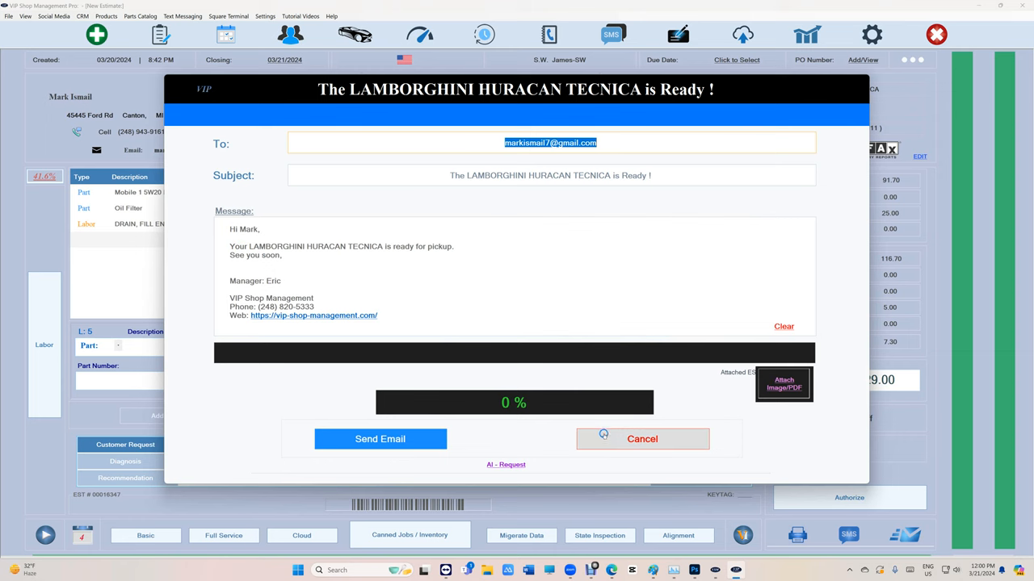
{"action": "left_click", "coordinate": [505, 465]}
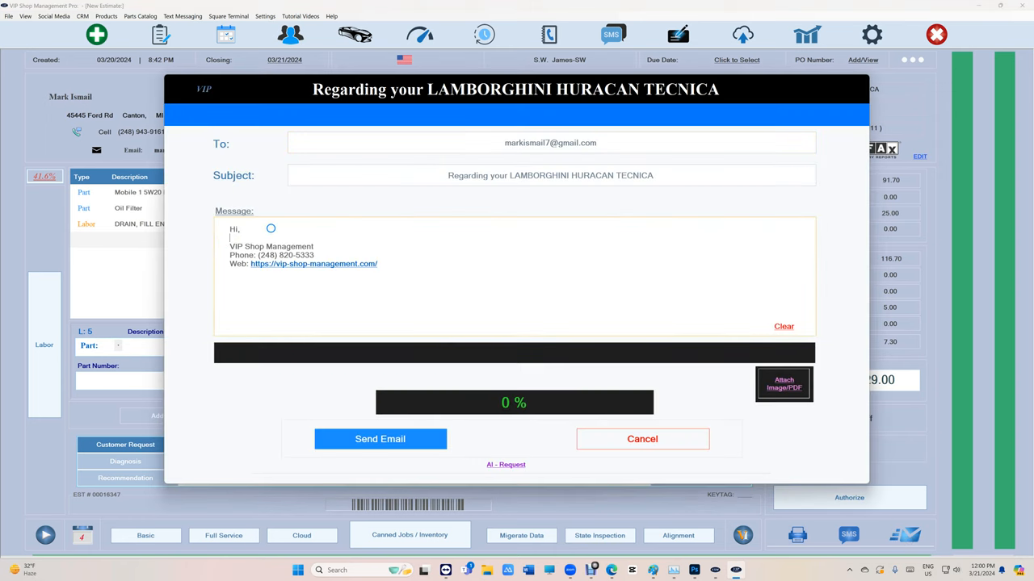
{"action": "left_click", "coordinate": [642, 439]}
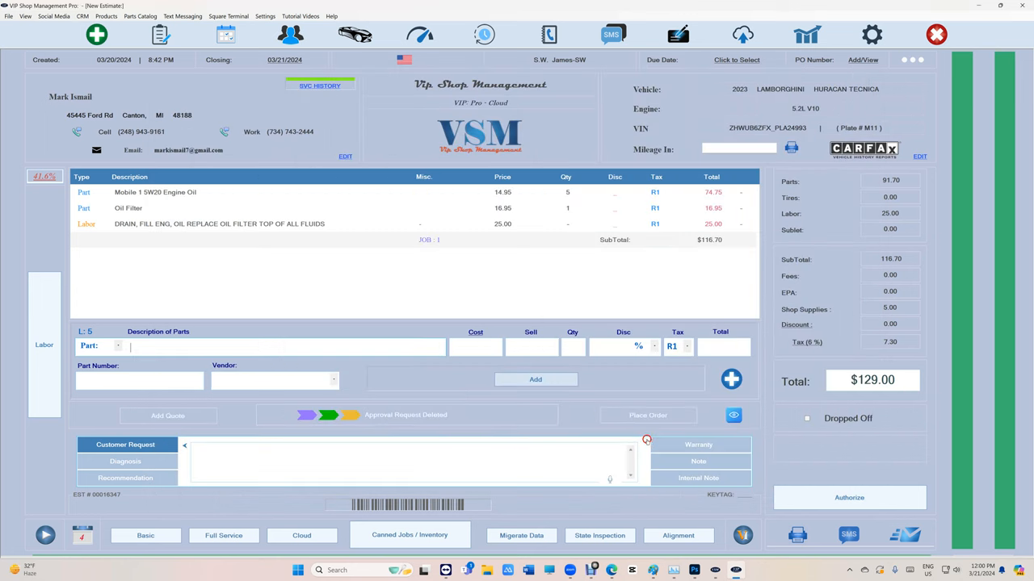
{"action": "mouse_move", "coordinate": [592, 570]}
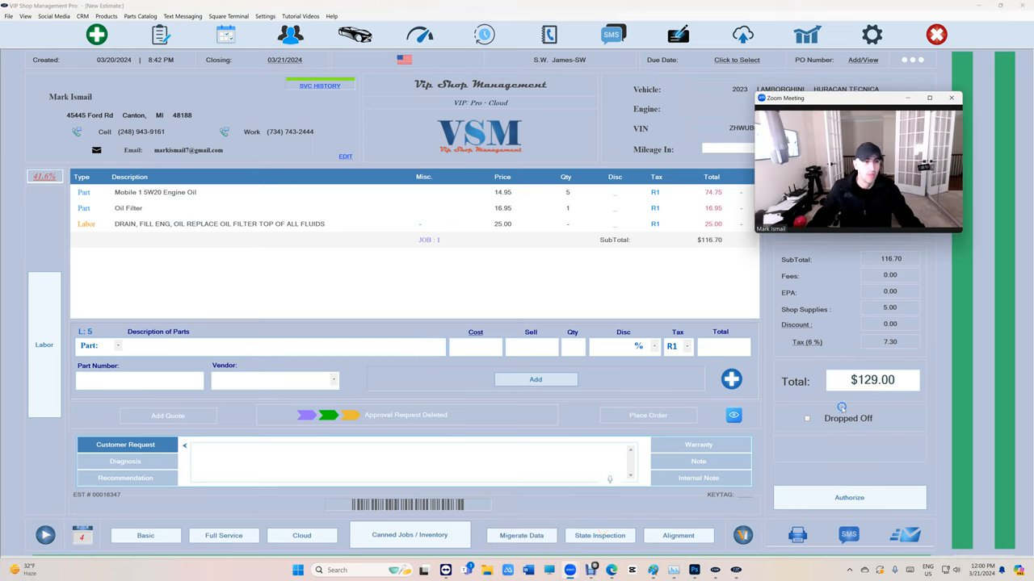
{"action": "mouse_move", "coordinate": [842, 408]}
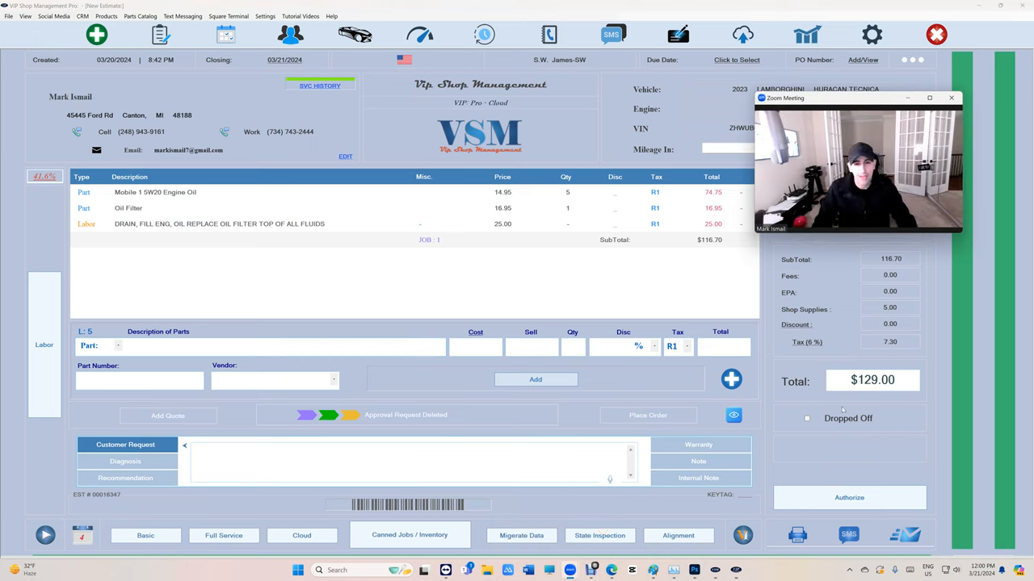